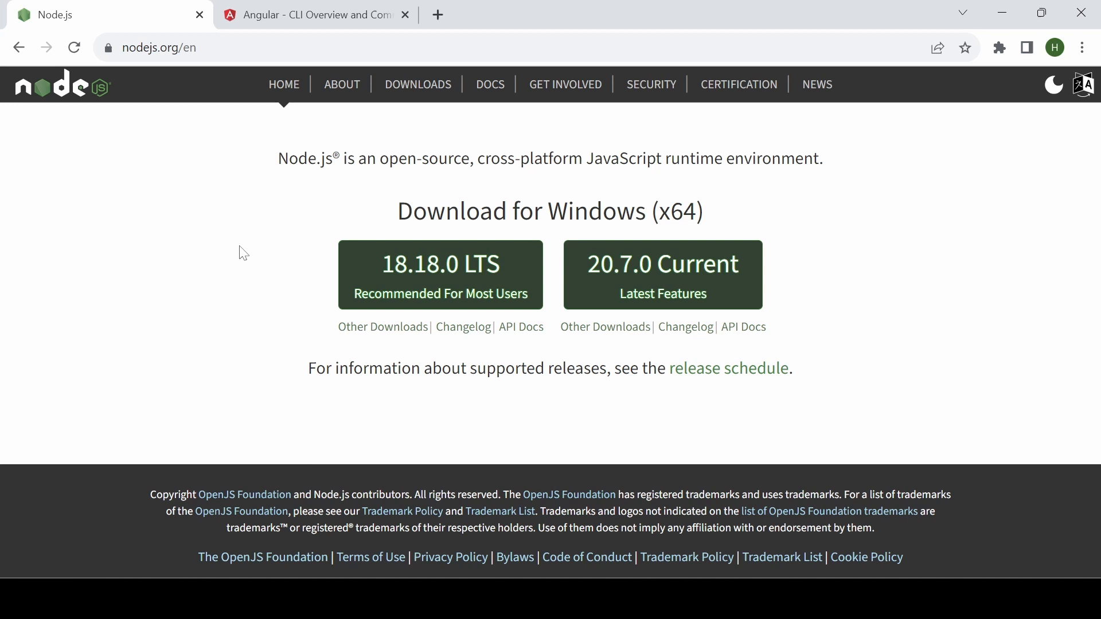
mouse_move(493, 266)
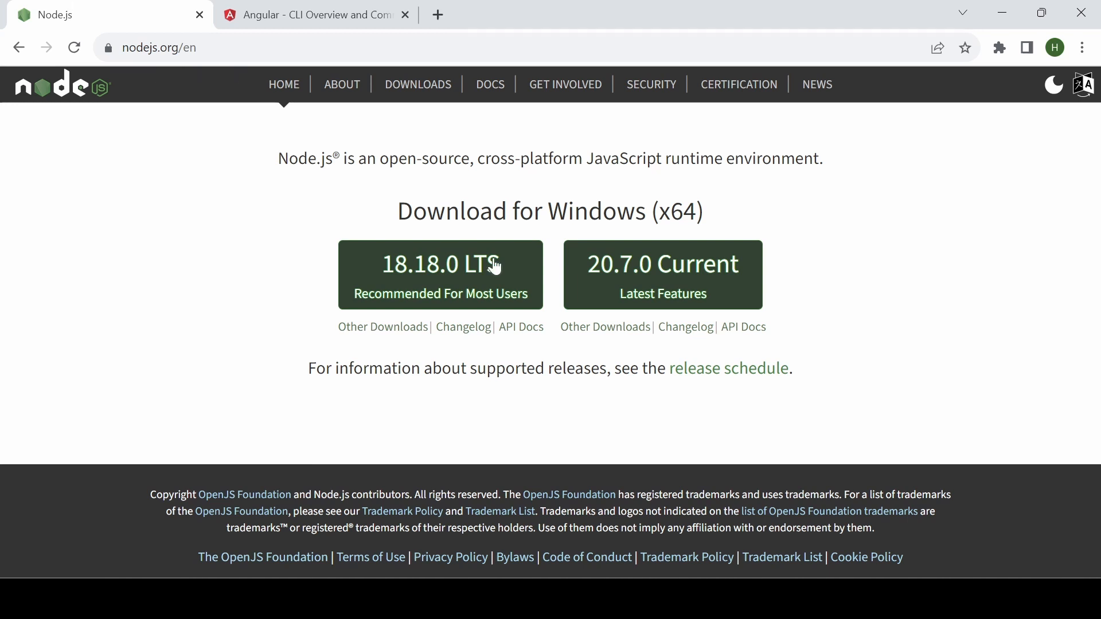
mouse_move(467, 291)
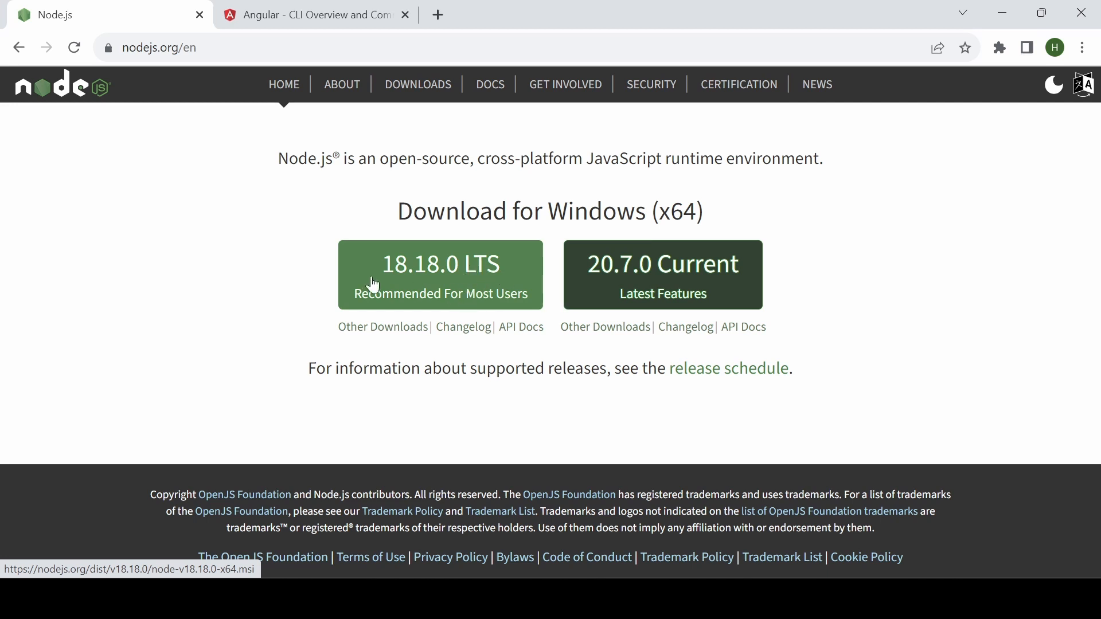
mouse_move(456, 285)
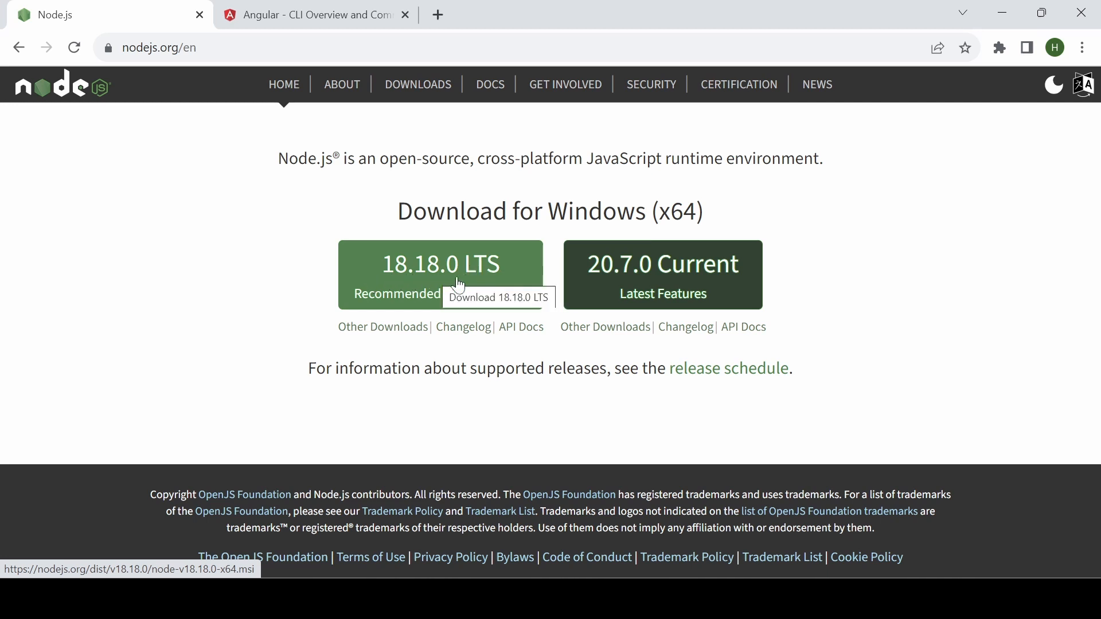
Step: Download the Node.js 18.18.0 LTS Windows x64 installer from nodejs.org
click(440, 274)
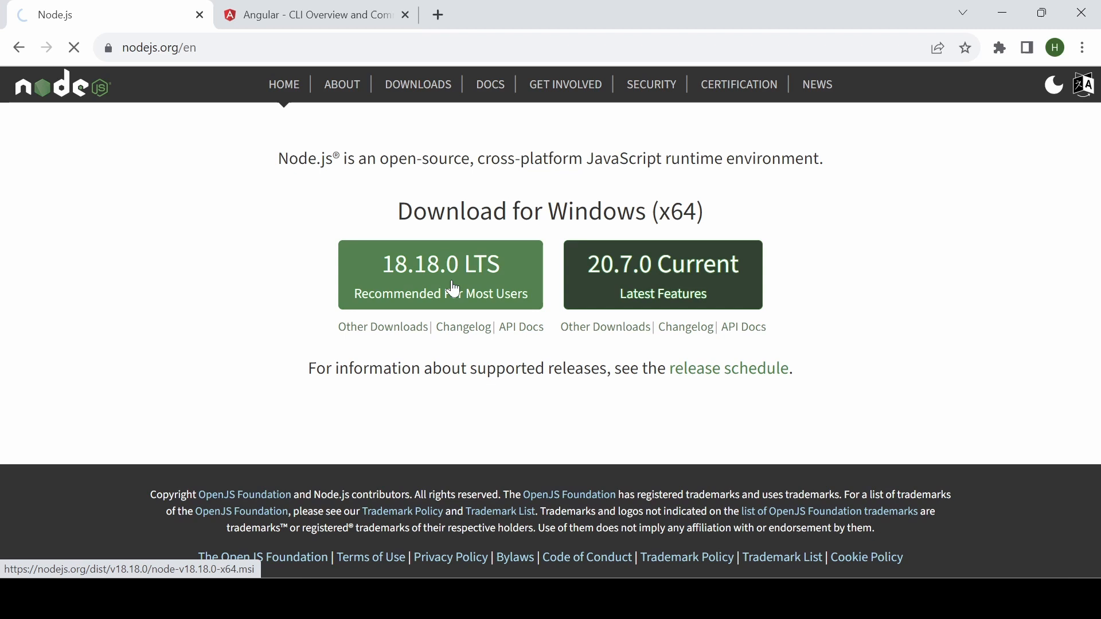
click(440, 275)
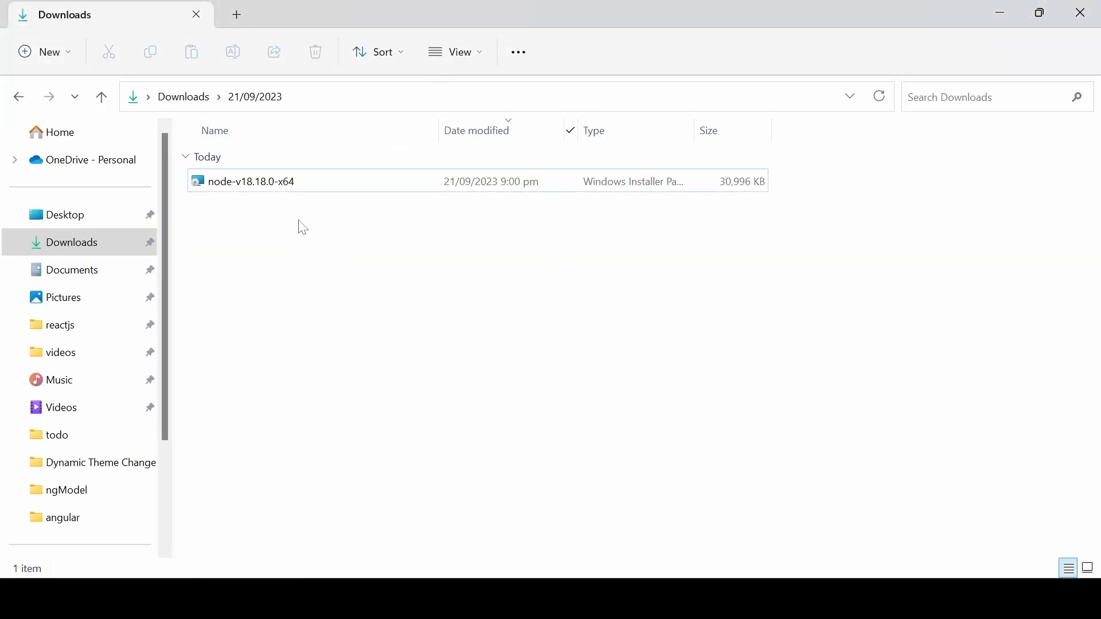
Step: Run node-v18.18.0-x64 from Downloads with the default license, location and native-module options
click(251, 182)
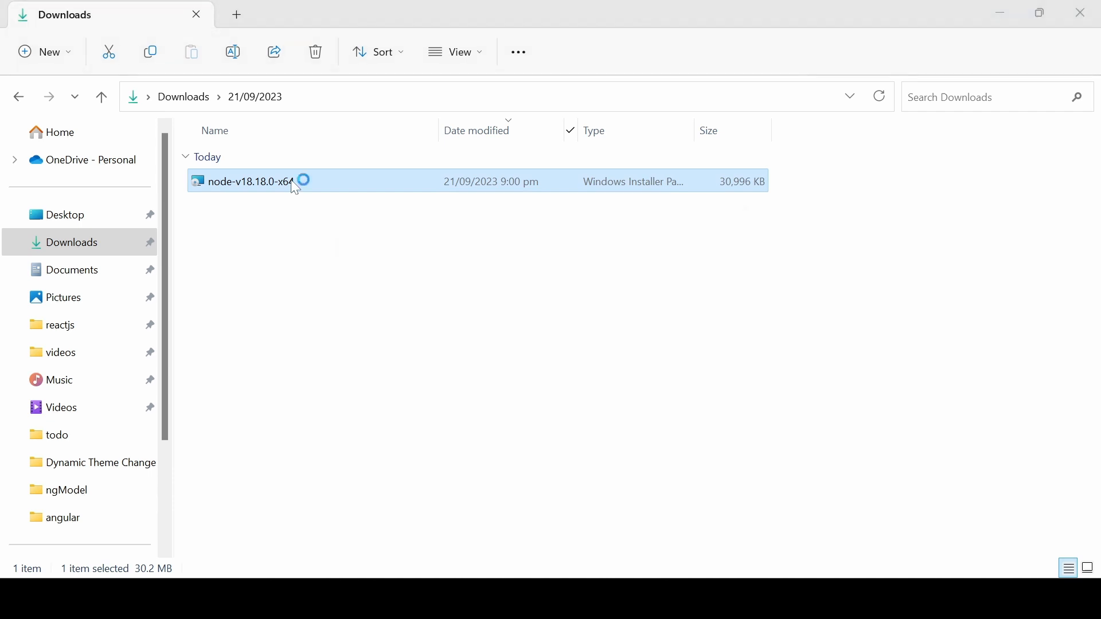
double_click(249, 181)
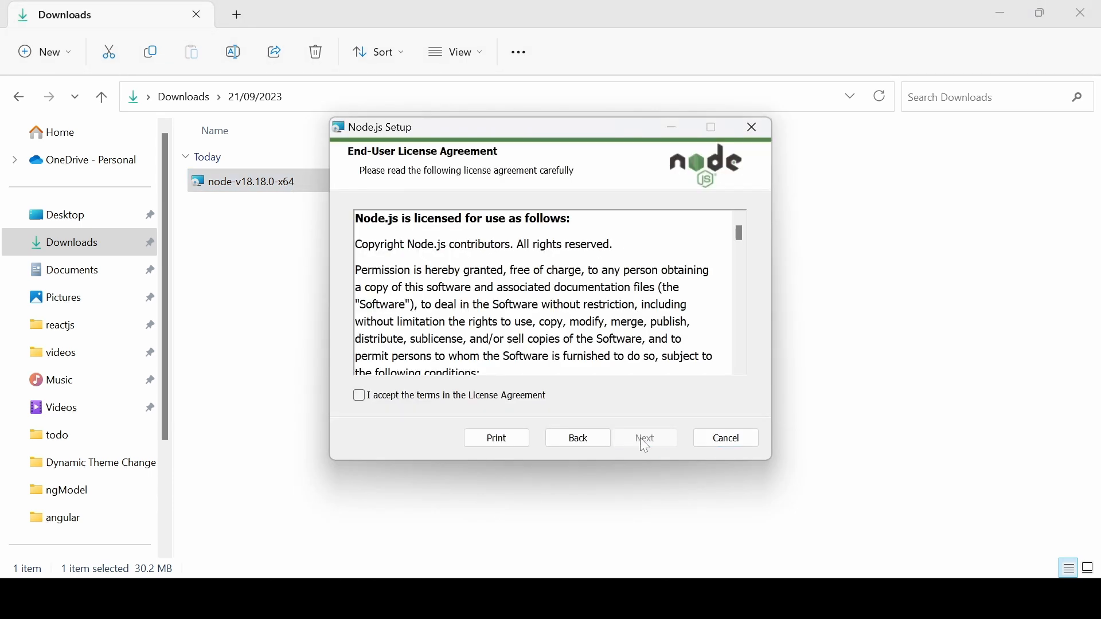
click(644, 437)
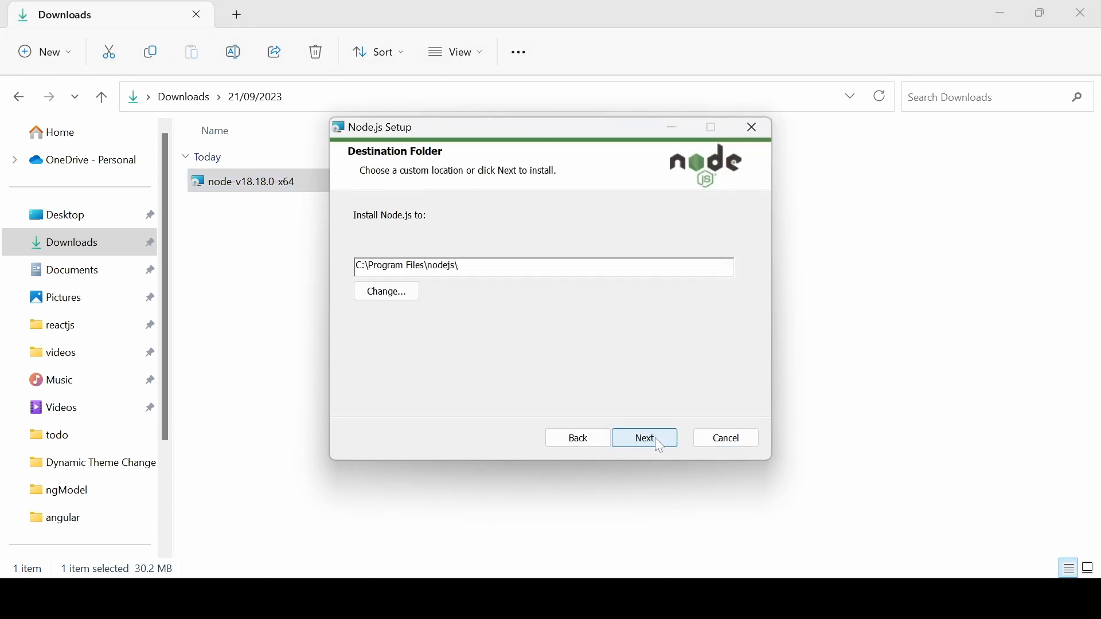
click(643, 438)
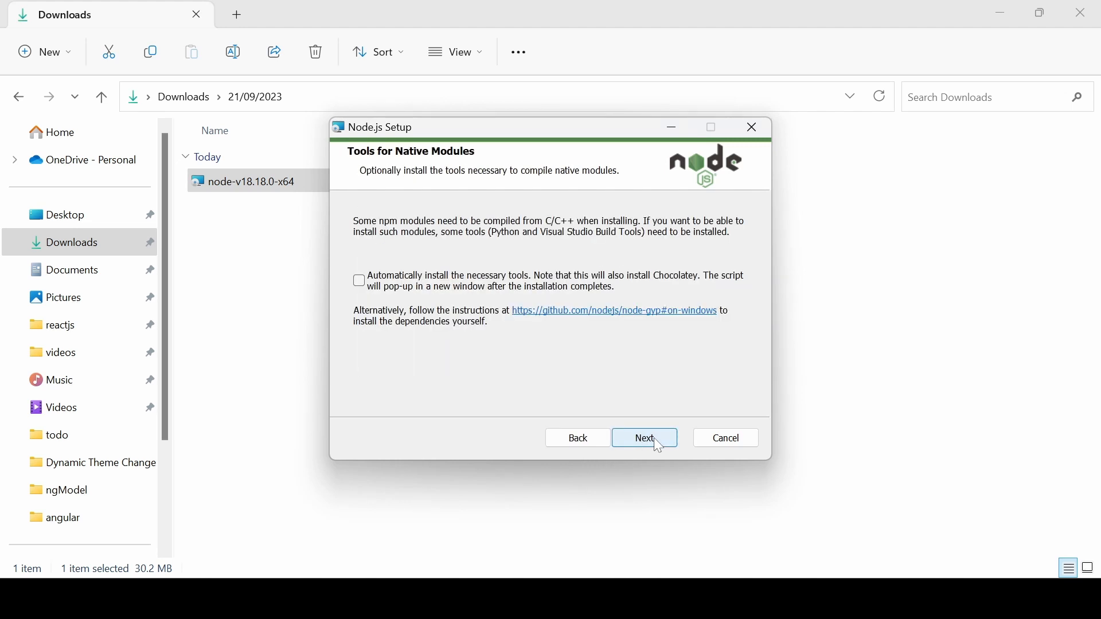
click(642, 438)
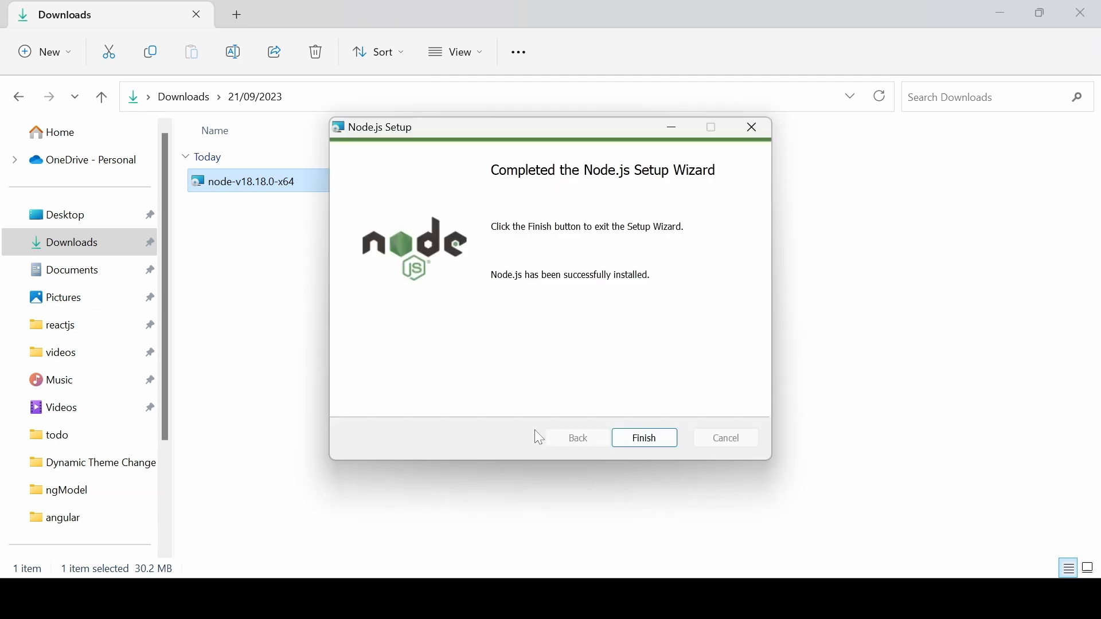
click(643, 437)
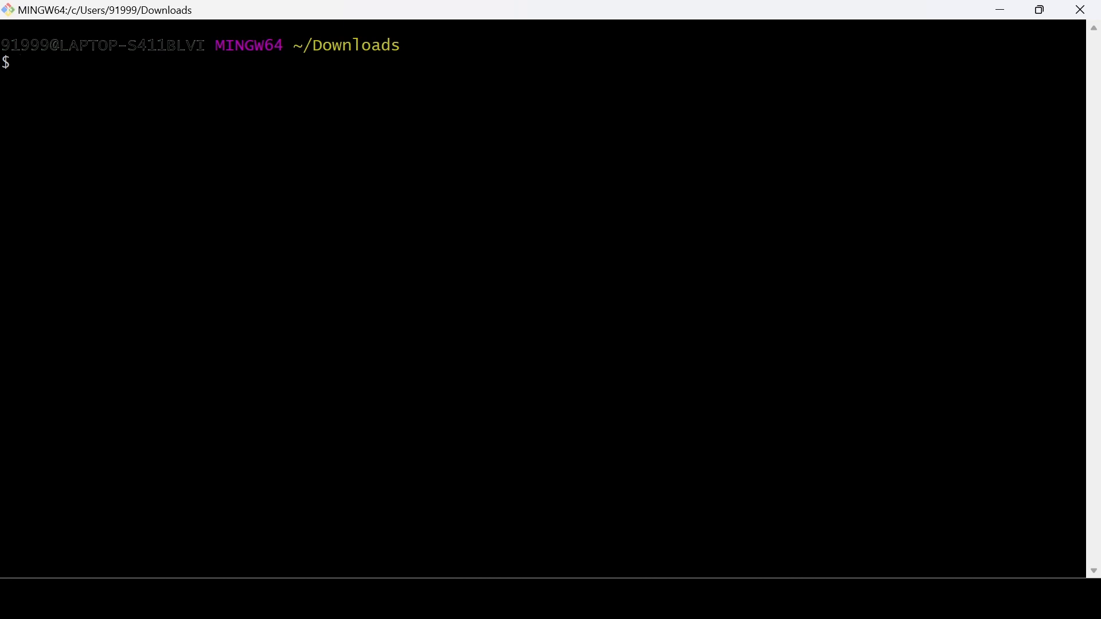
Step: Run 'node -v' and 'npm -v' to confirm v18.18.0 and 9.6.4
text(nod)
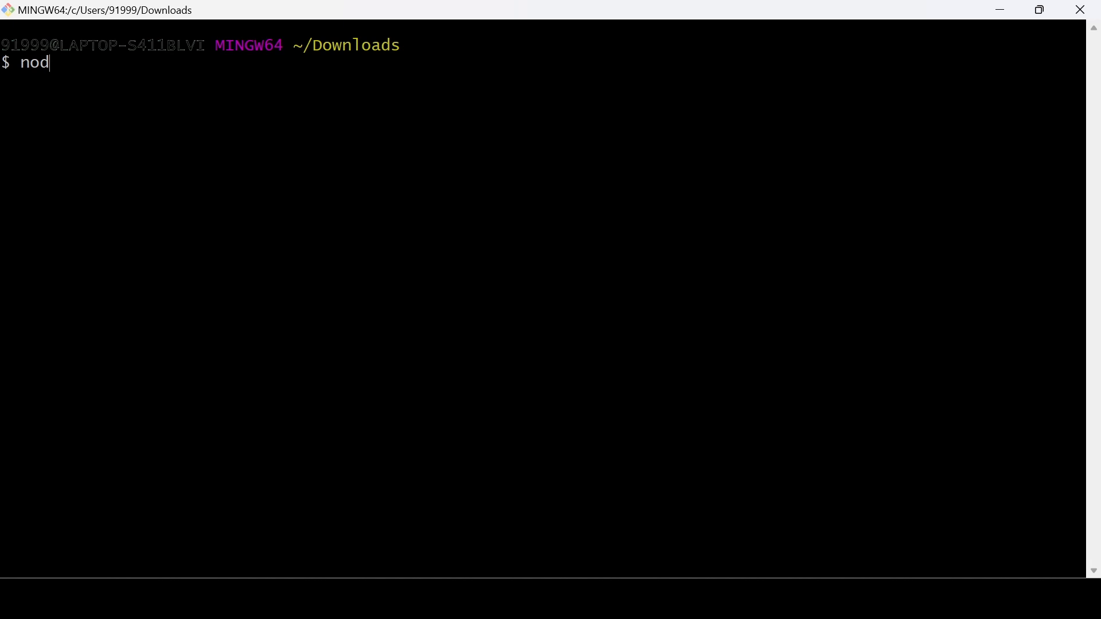
text(e -v)
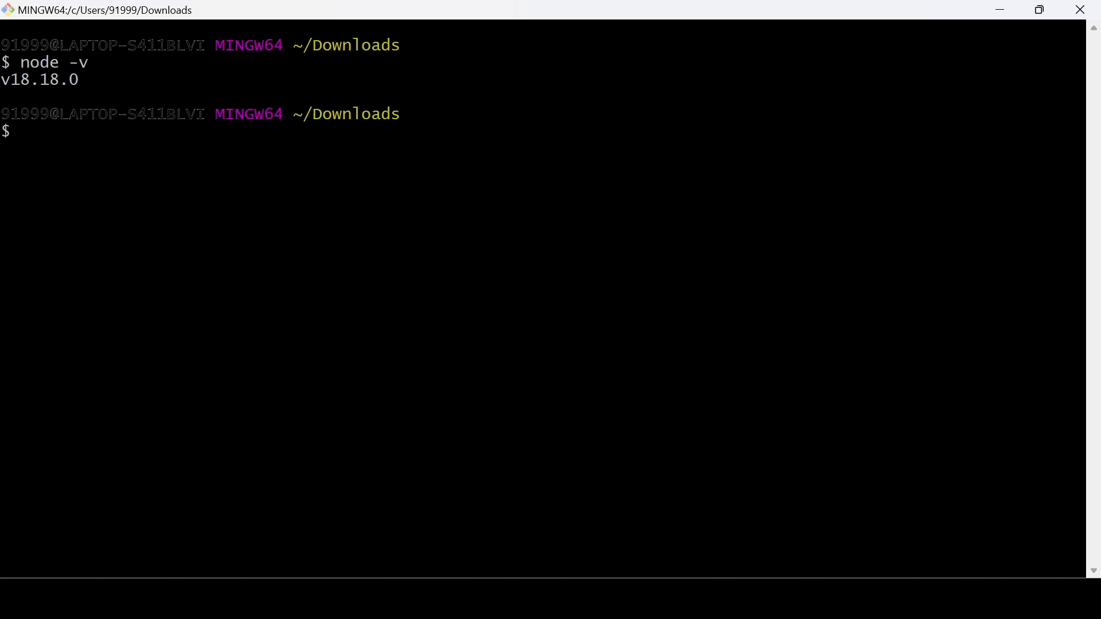
text(npm)
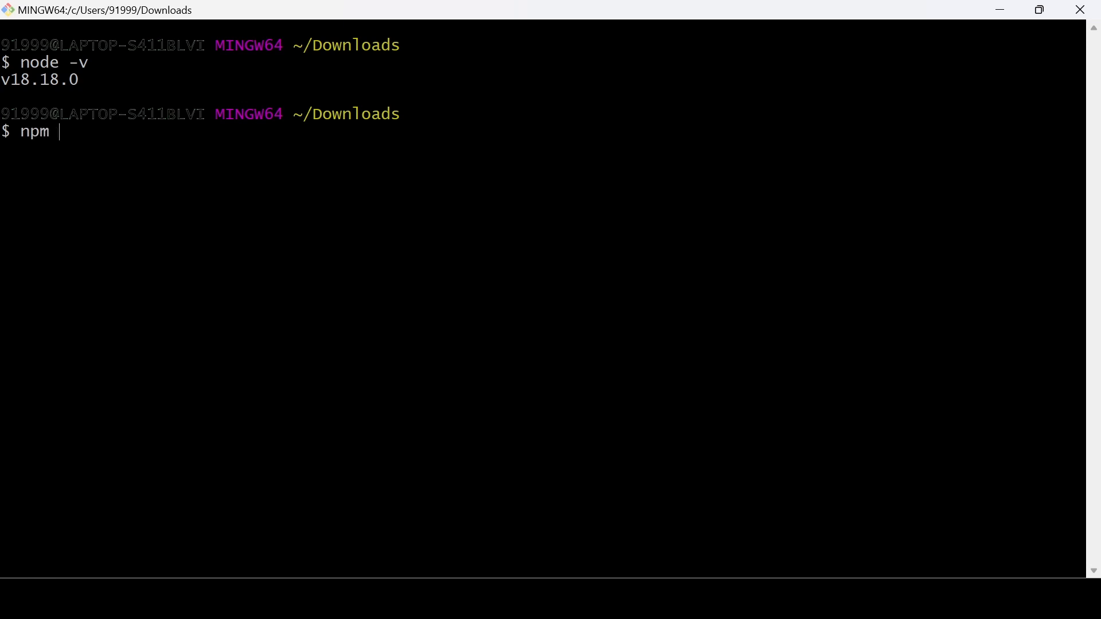
text(-v)
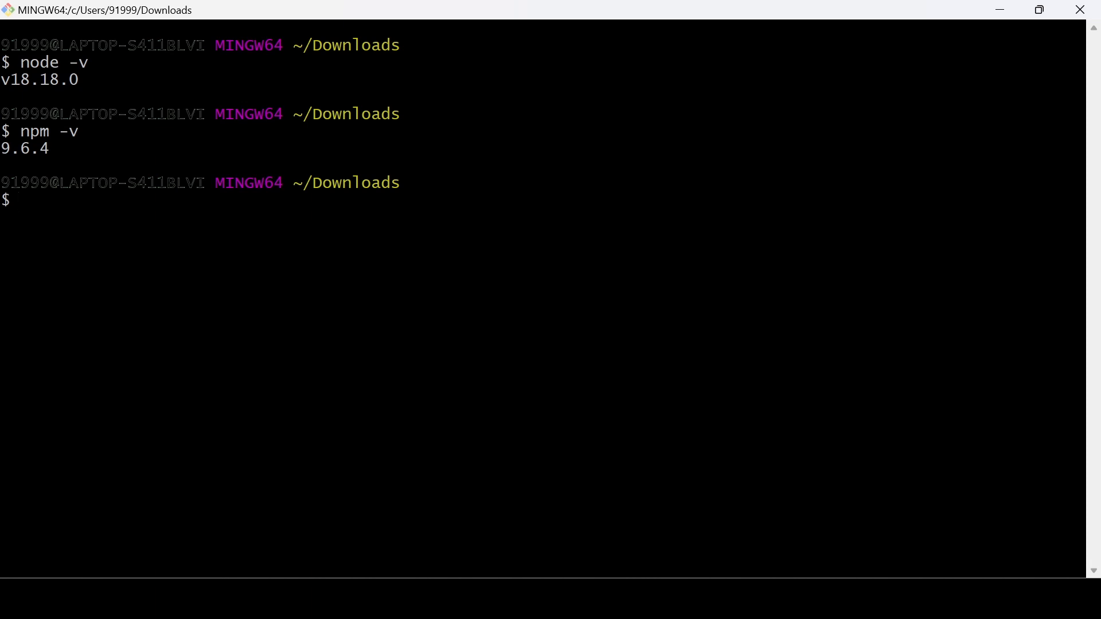
text(npm)
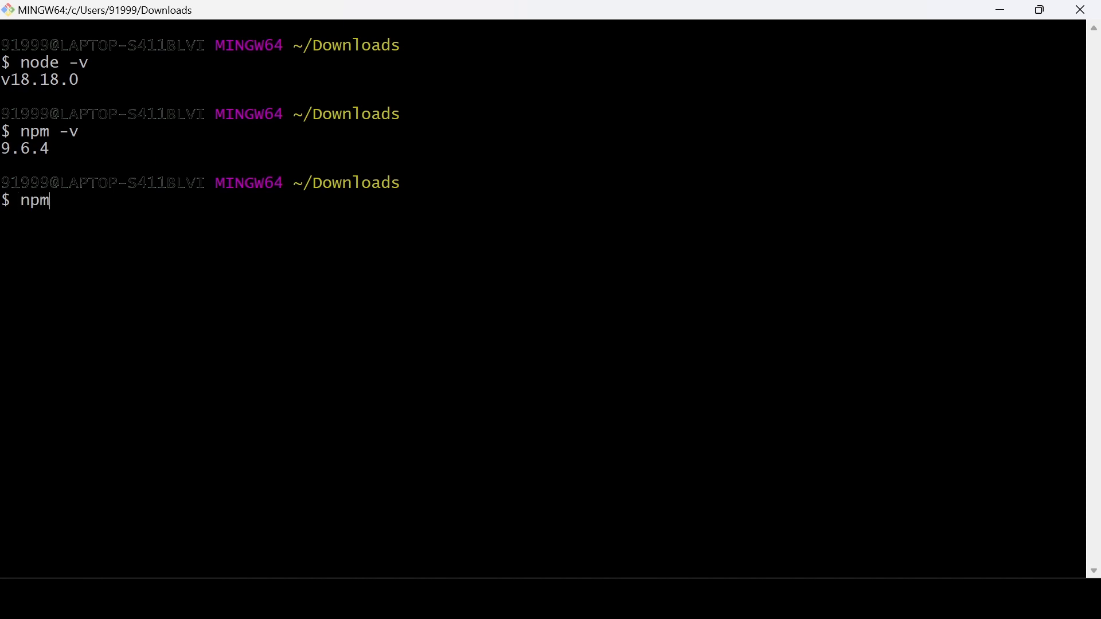
text(install)
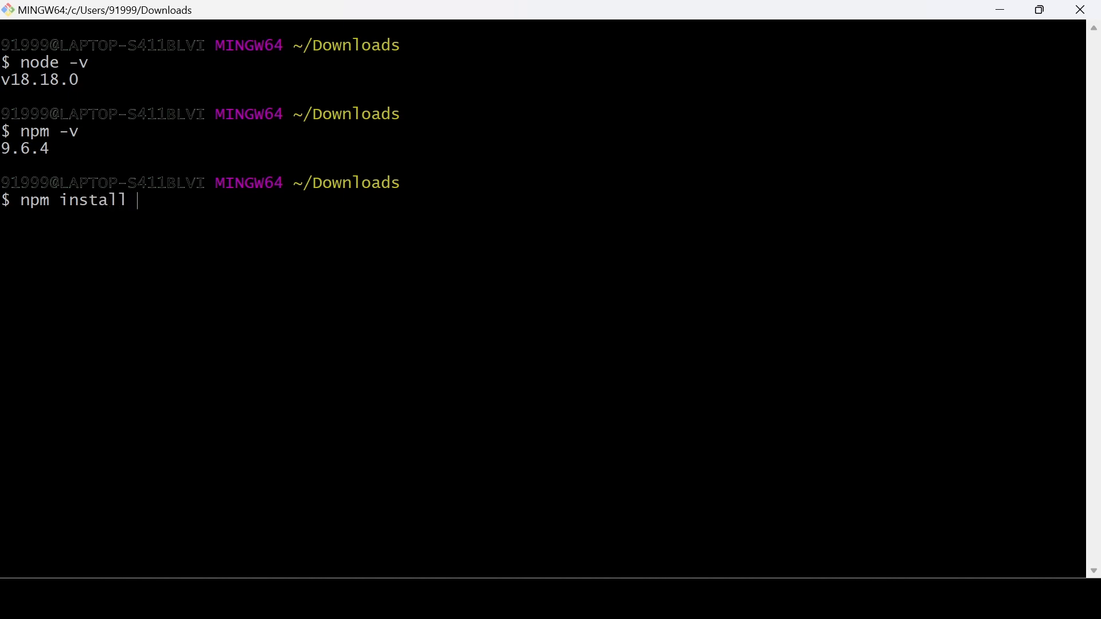
text(-g)
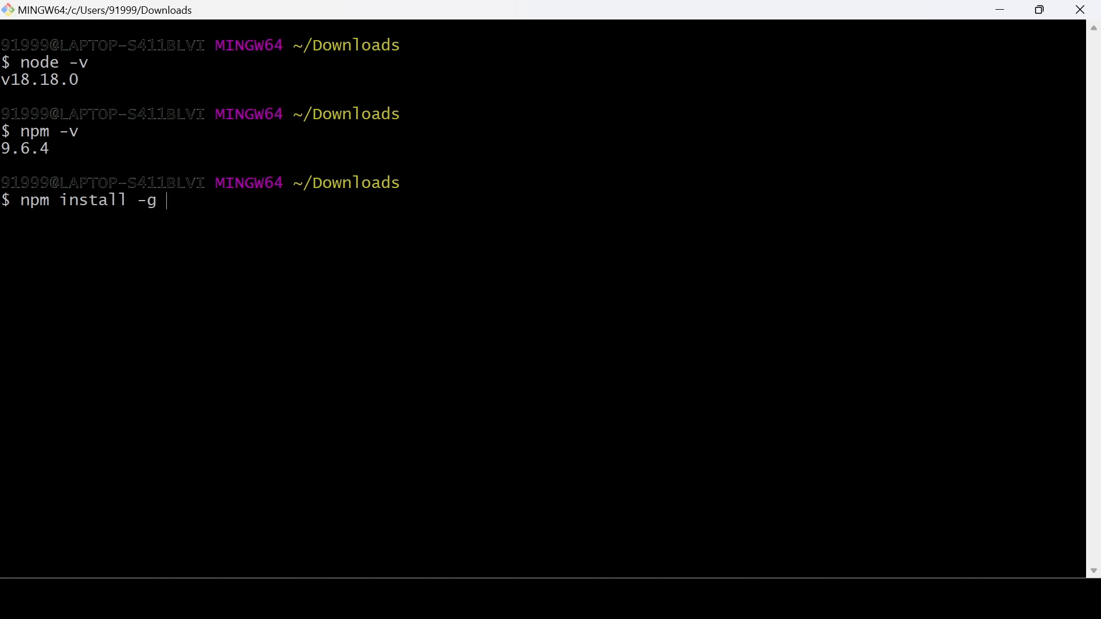
text(@)
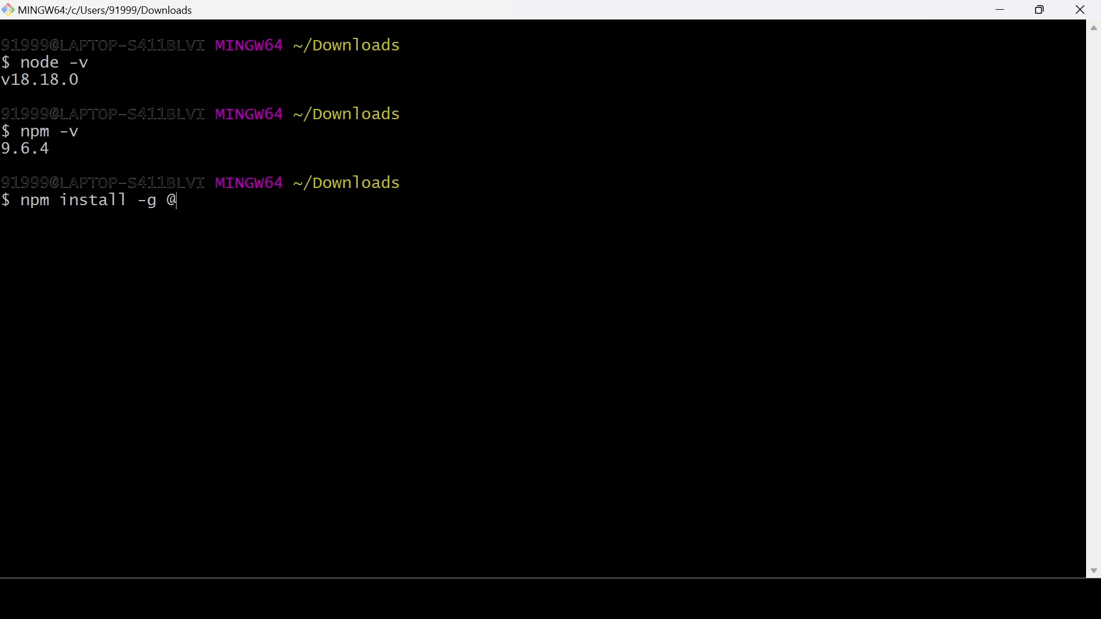
text(ang)
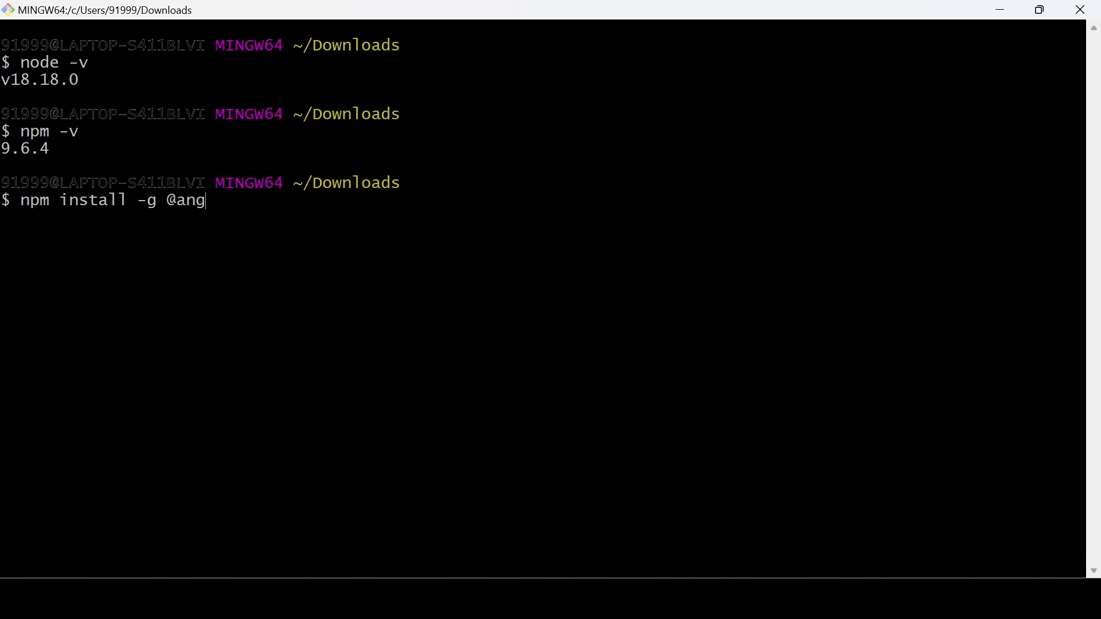
text(ular)
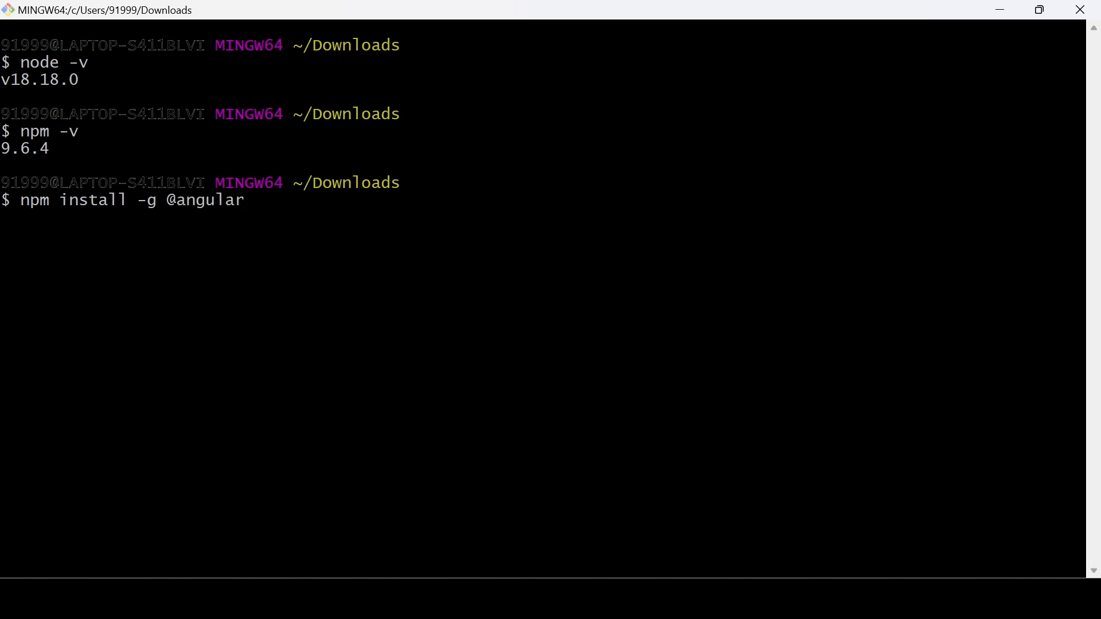
text(/cli)
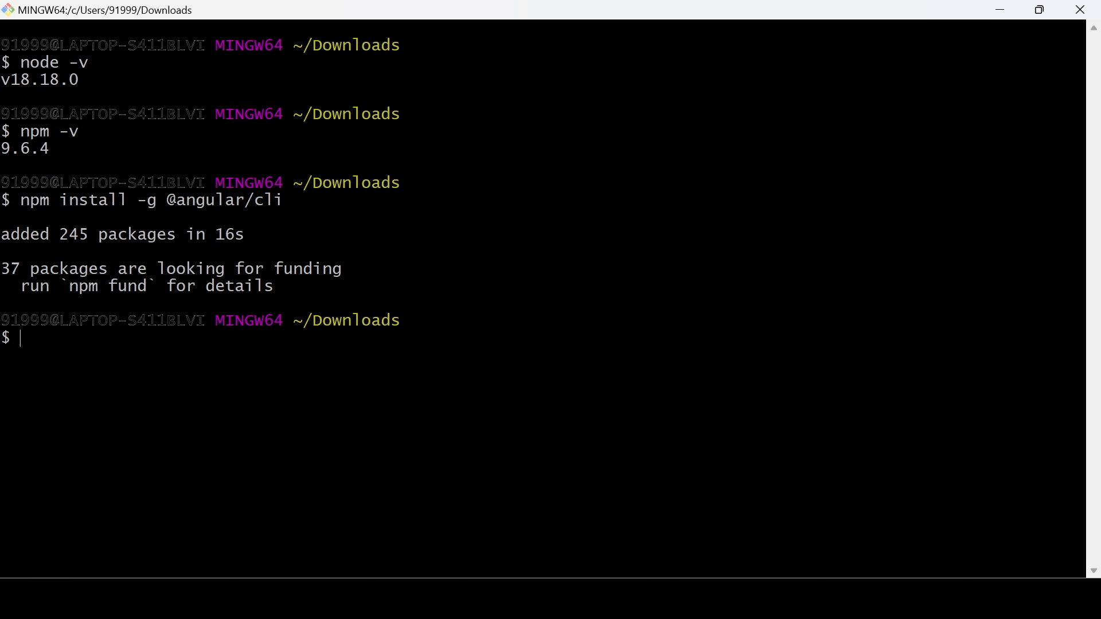
text(ng)
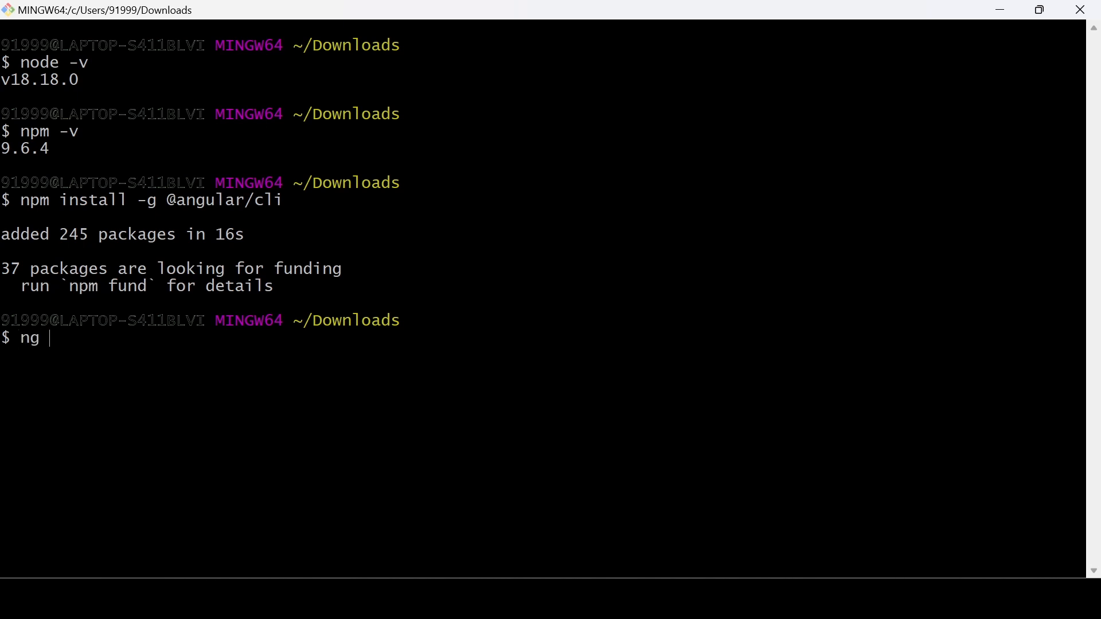
Step: Run 'ng version' to show Angular CLI 16.2.3, Node 18.18.0, npm 9.6.4
text(version)
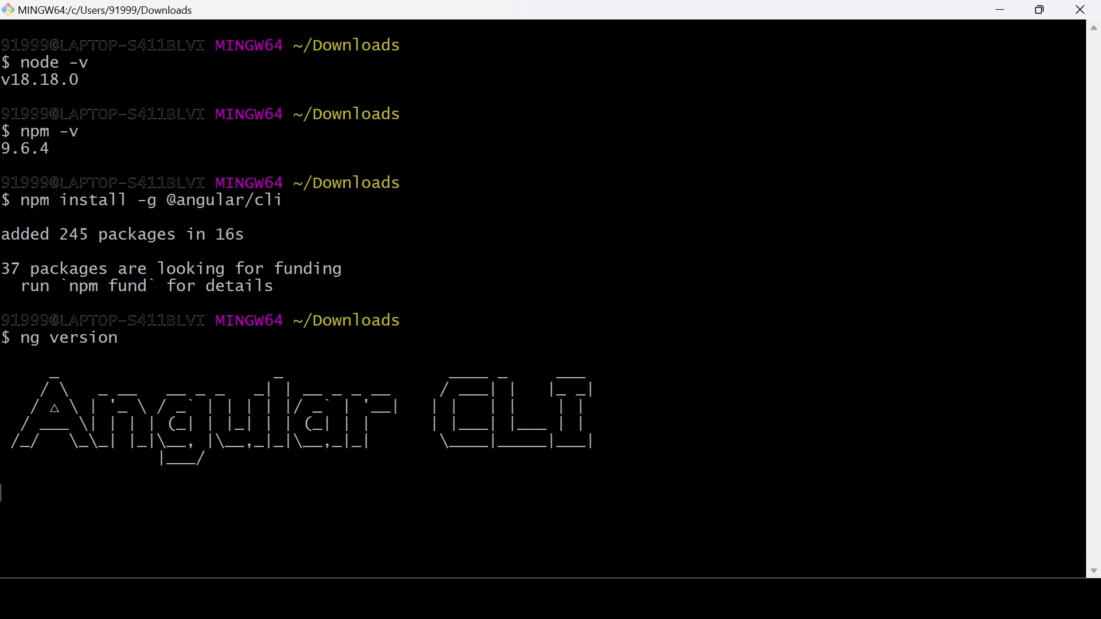
key(Enter)
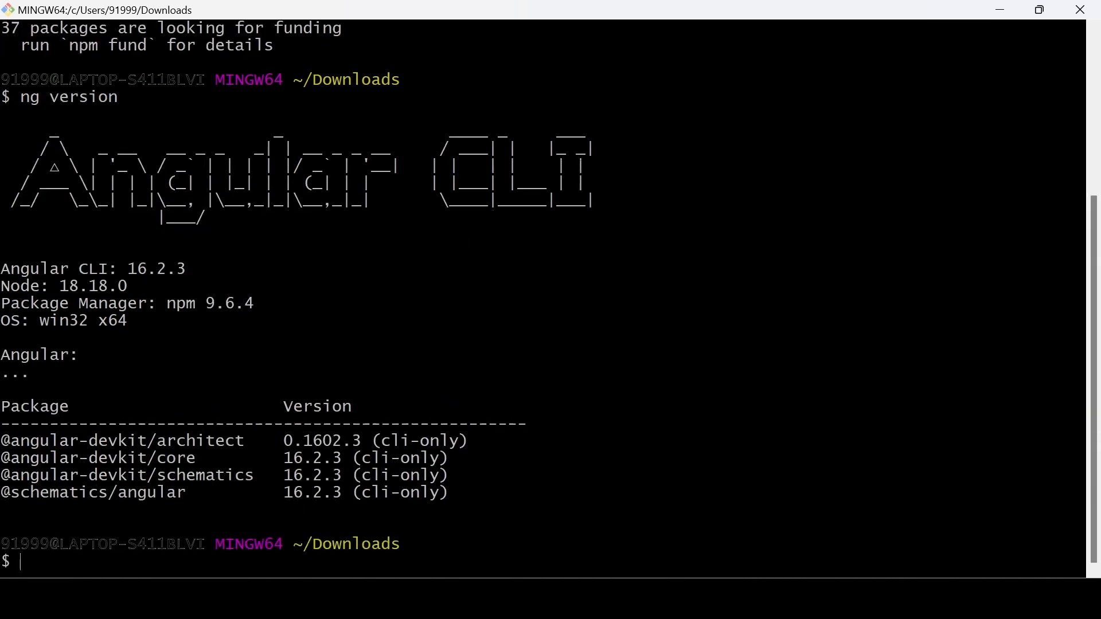